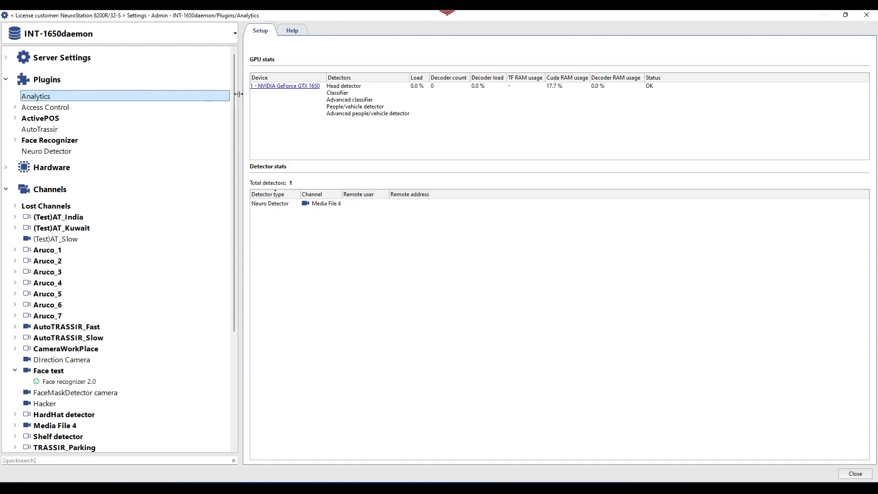
# Set the clothes colour classifier quality in the GPU work mode settings
pyautogui.click(285, 86)
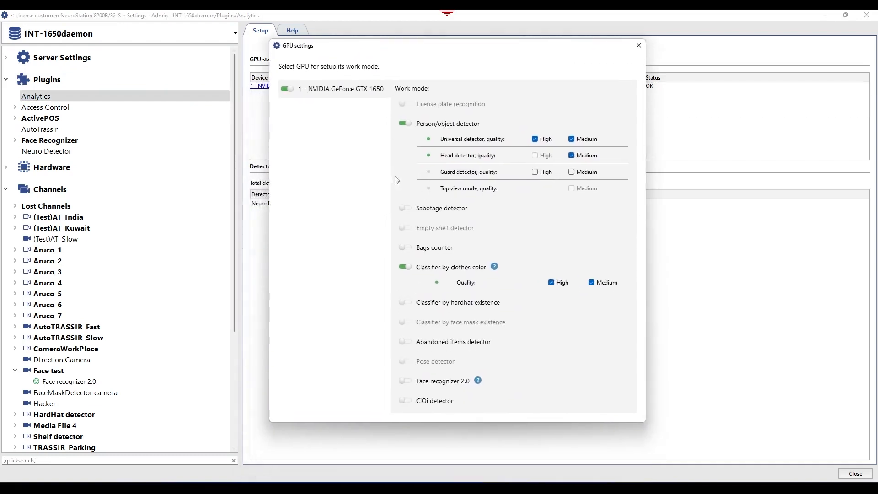
pyautogui.click(552, 283)
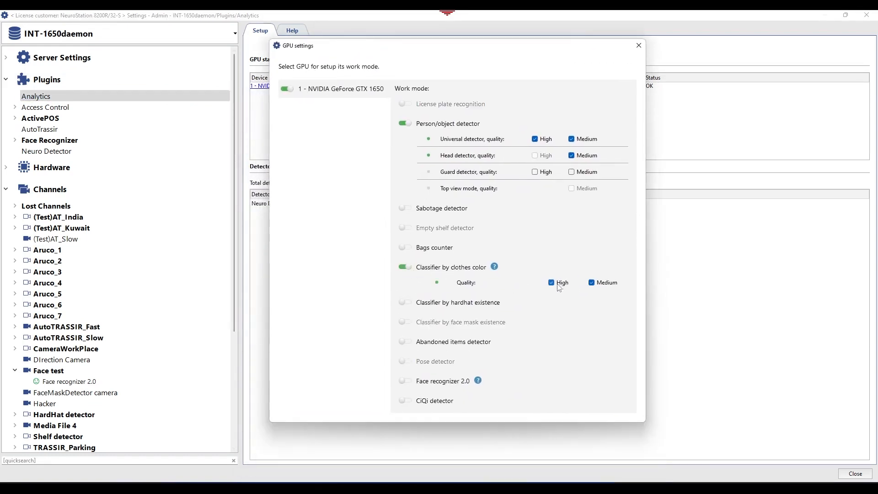
pyautogui.click(551, 283)
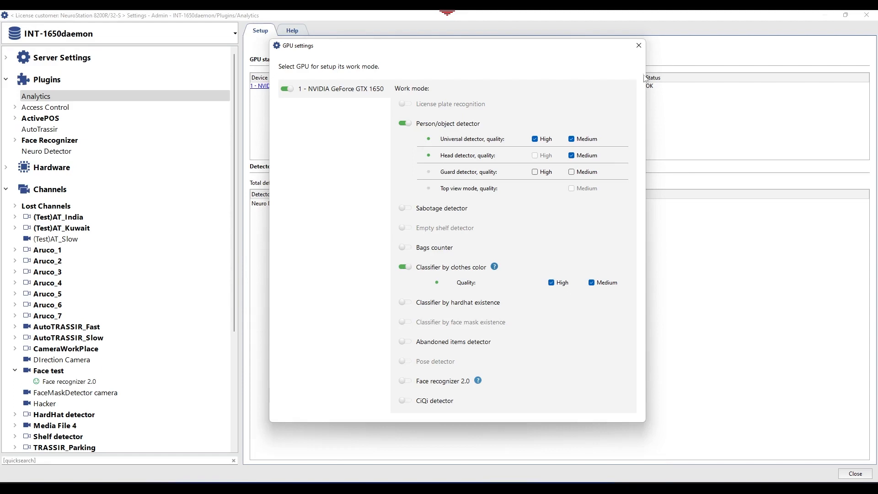
pyautogui.click(637, 46)
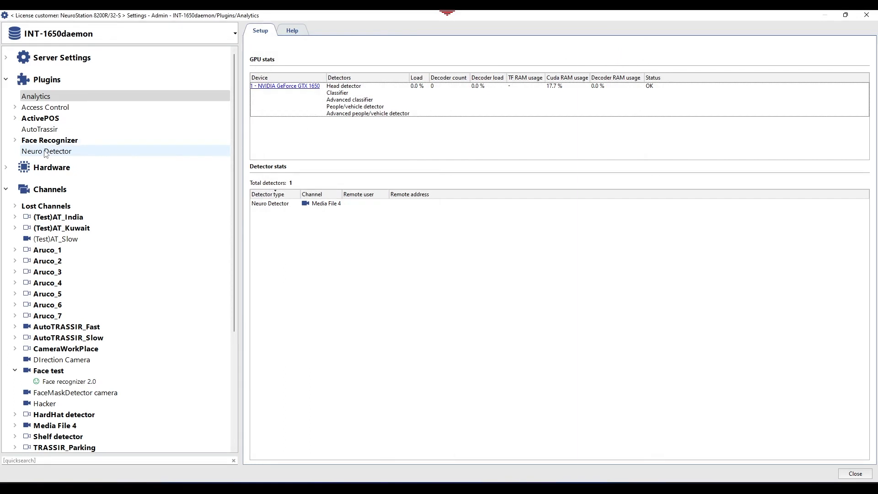
# Add a Neuro Detector clothing class and mark its colour range over the greens
pyautogui.click(47, 151)
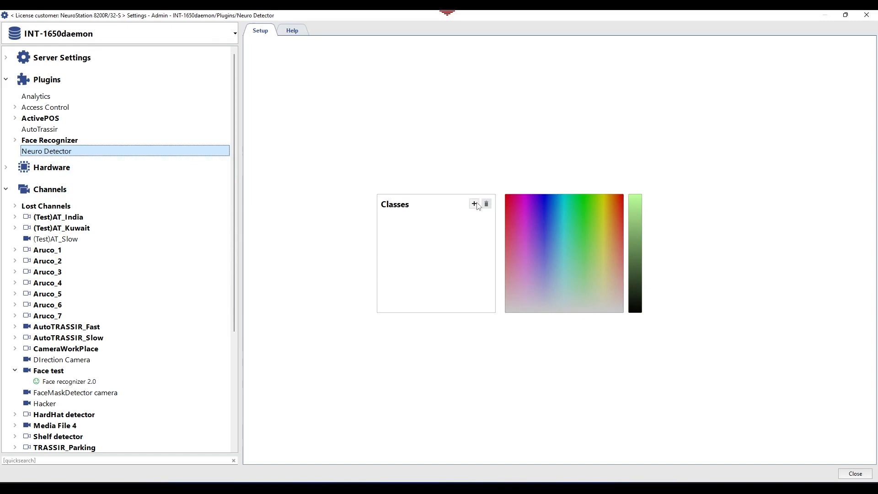
pyautogui.moveTo(92, 152)
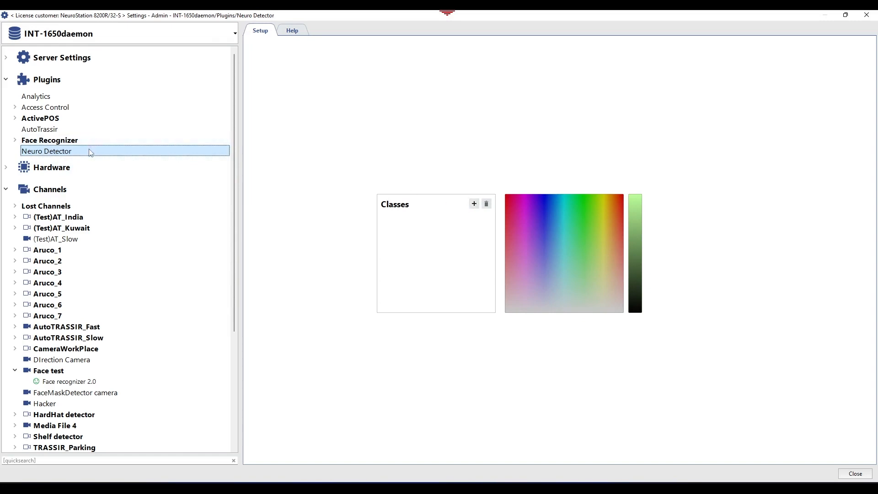
pyautogui.click(472, 203)
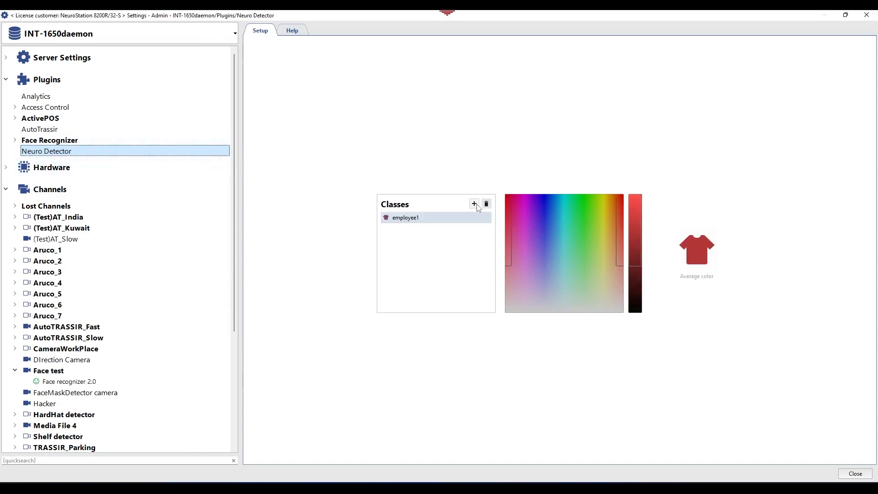
pyautogui.moveTo(476, 209)
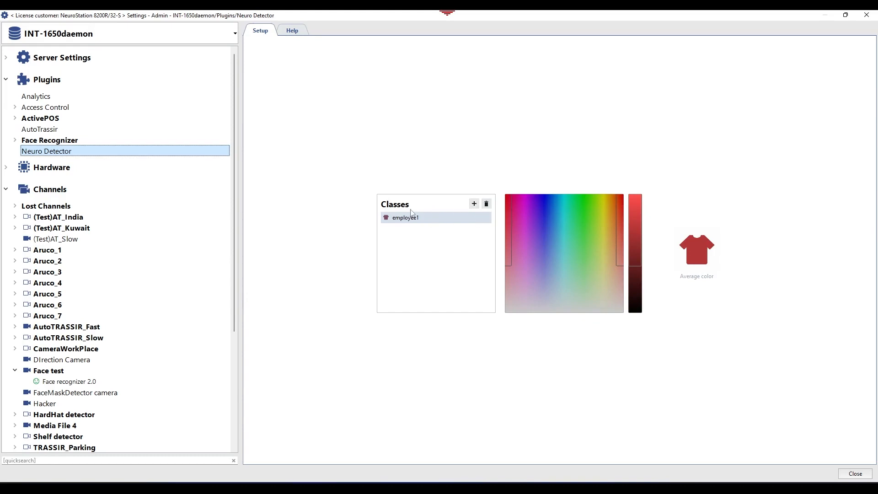
pyautogui.doubleClick(405, 218)
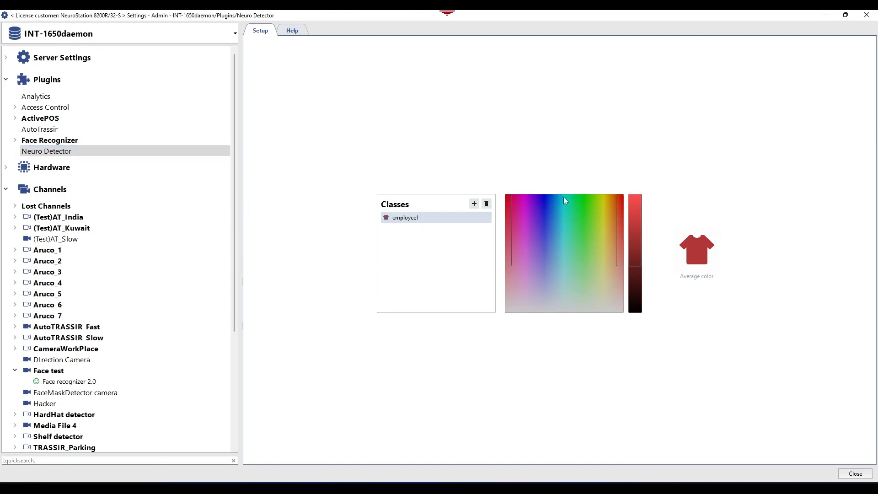
pyautogui.click(567, 200)
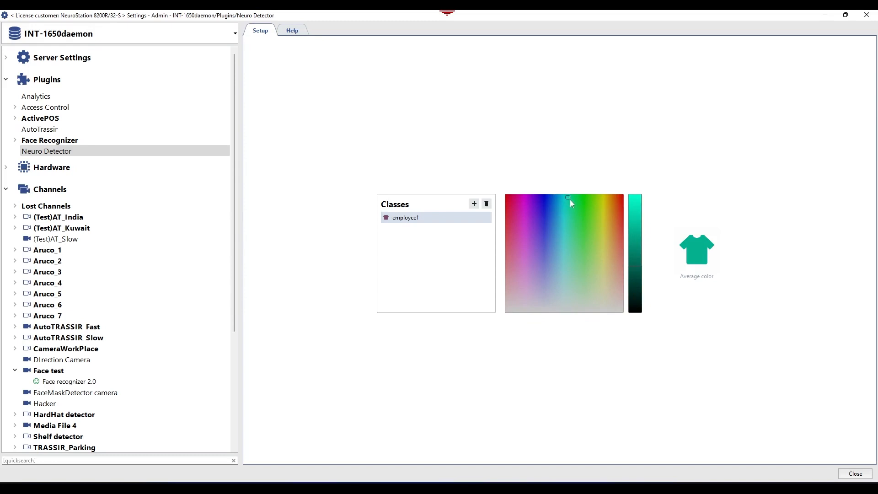
pyautogui.moveTo(567, 201); pyautogui.dragTo(603, 240)
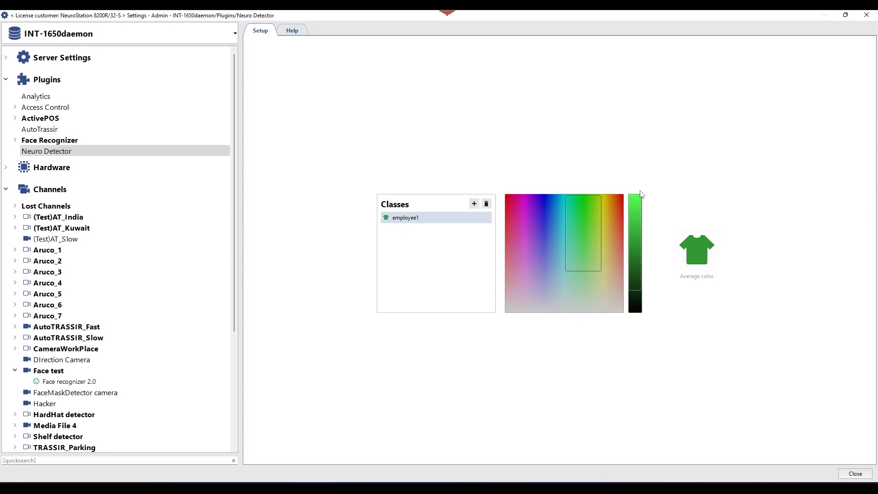
pyautogui.moveTo(660, 212)
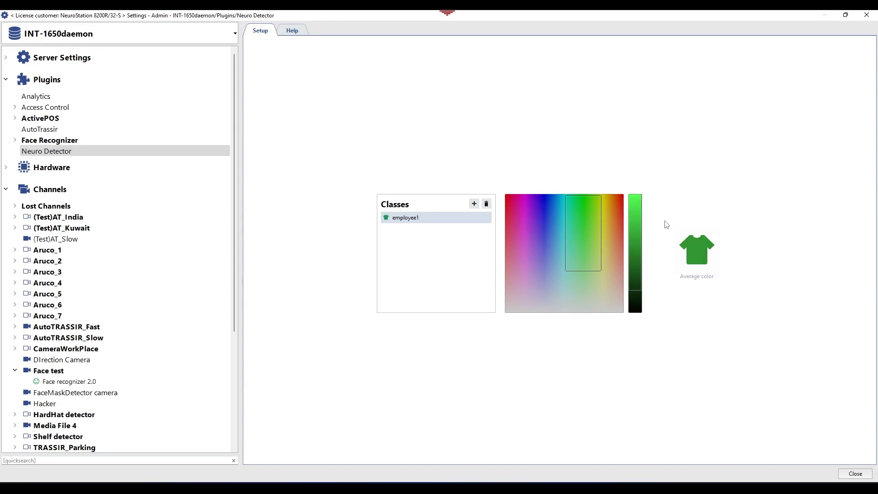
# Rename the employee1 clothing class to 'employee', keeping its green range
pyautogui.click(404, 218)
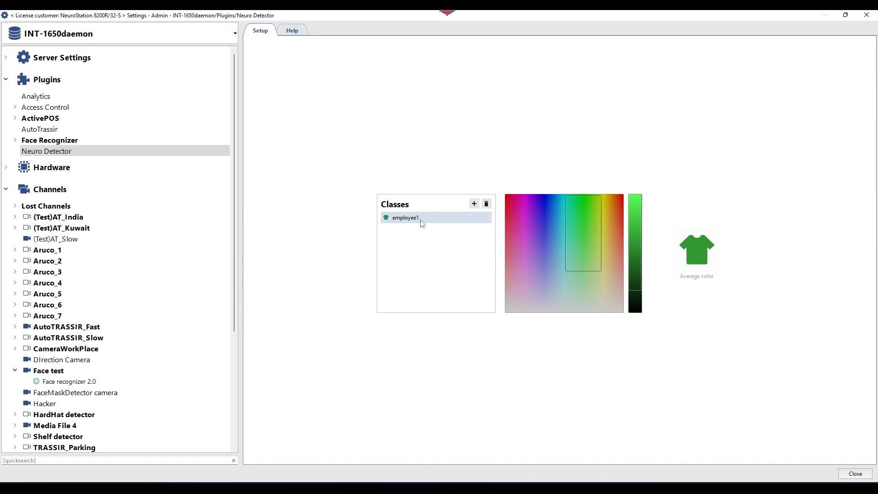
pyautogui.doubleClick(404, 218)
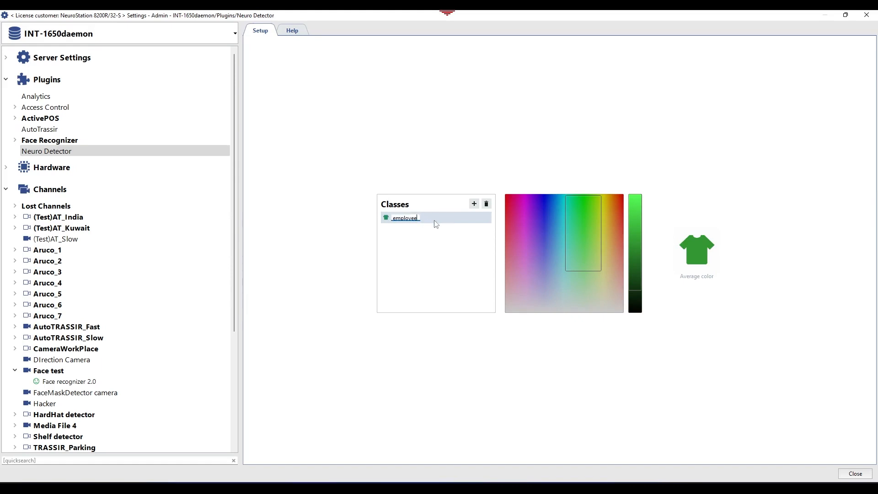
pyautogui.write('employee')
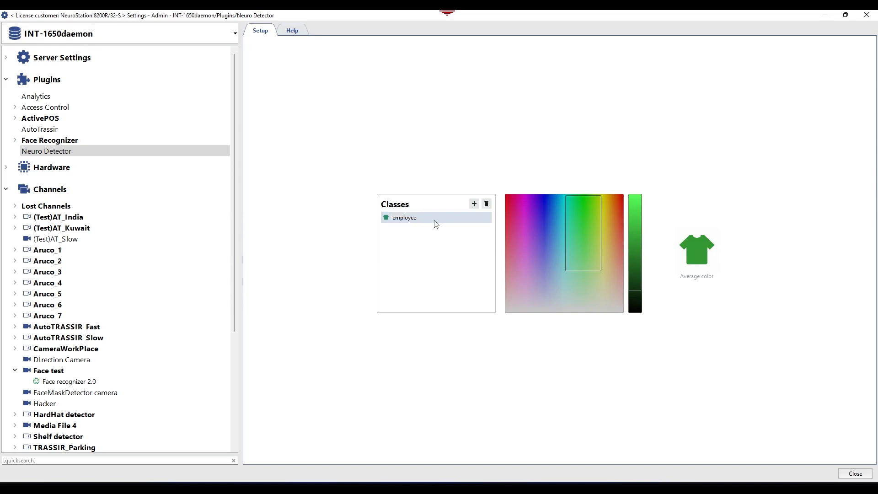
pyautogui.moveTo(413, 231)
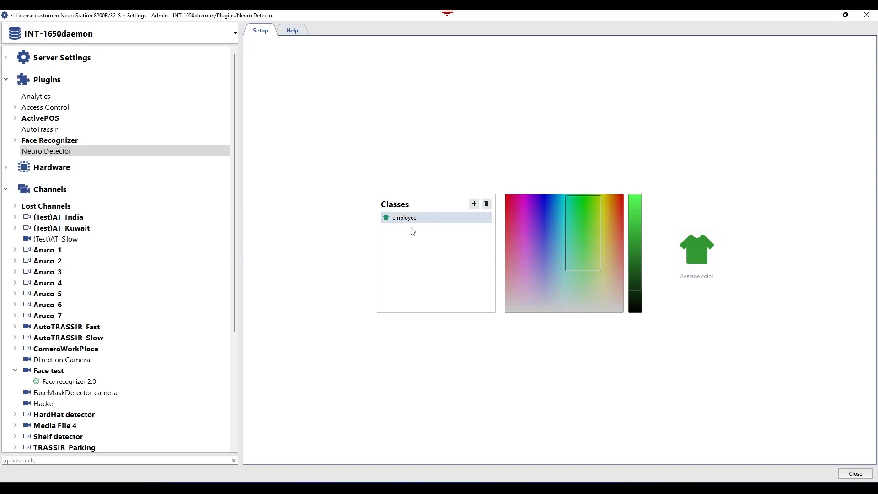
pyautogui.moveTo(344, 219)
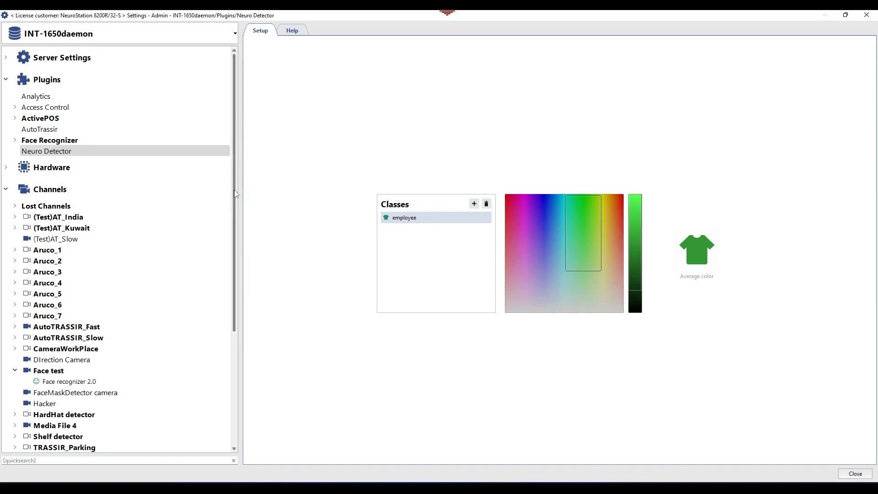
pyautogui.scroll(-3)
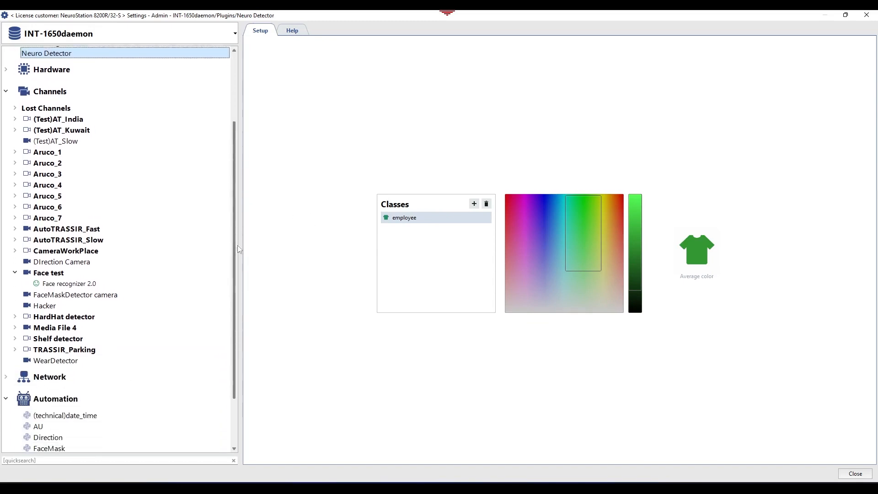
# Turn on the Neuro Detector for the WearDetector channel with the Local offload server
pyautogui.click(55, 332)
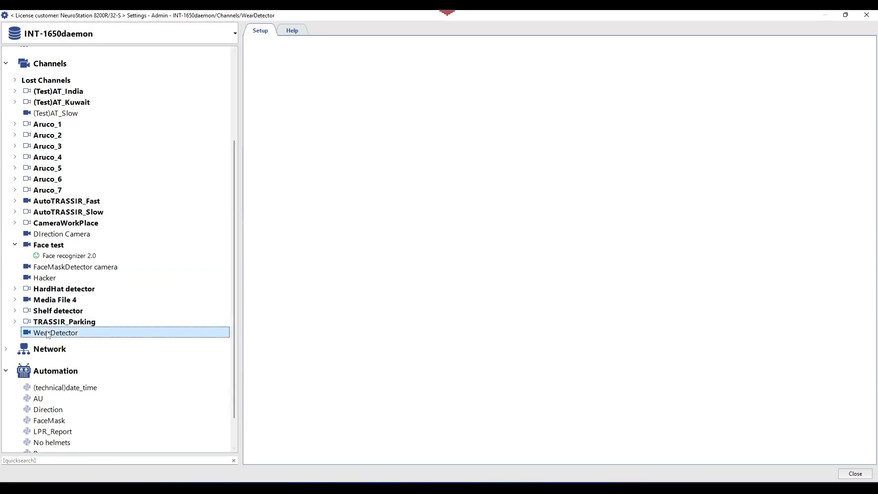
pyautogui.click(56, 332)
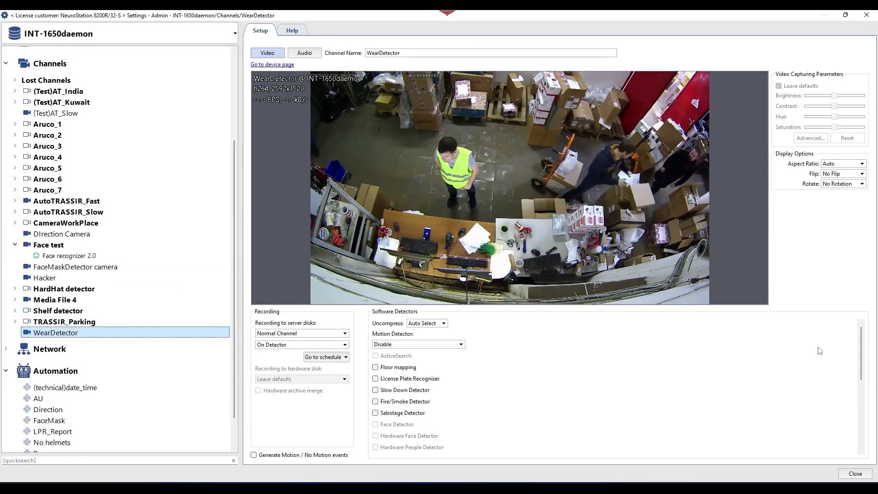
pyautogui.scroll(-3)
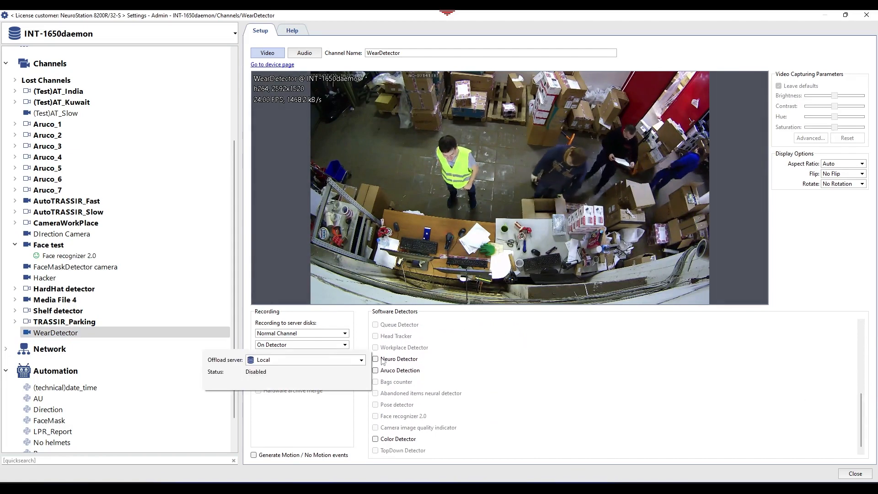
pyautogui.click(376, 359)
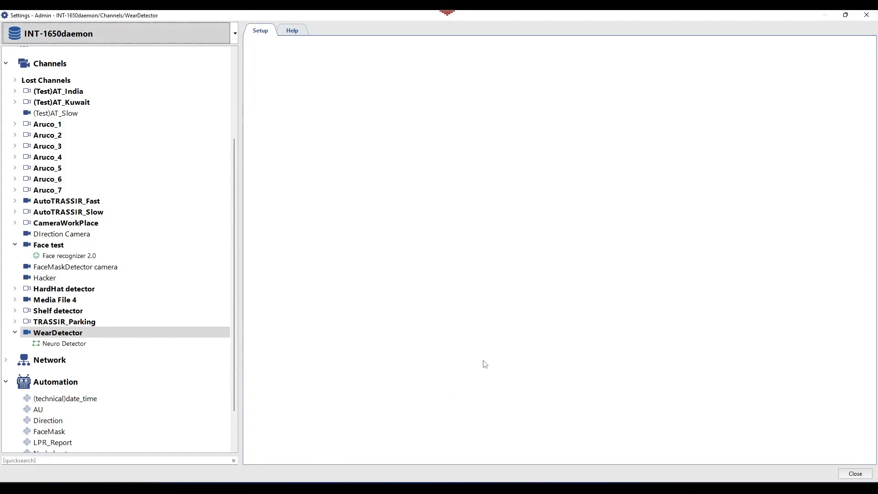
# Enable classification by upper body colour in WearDetector's Neuro Detector settings
pyautogui.click(64, 343)
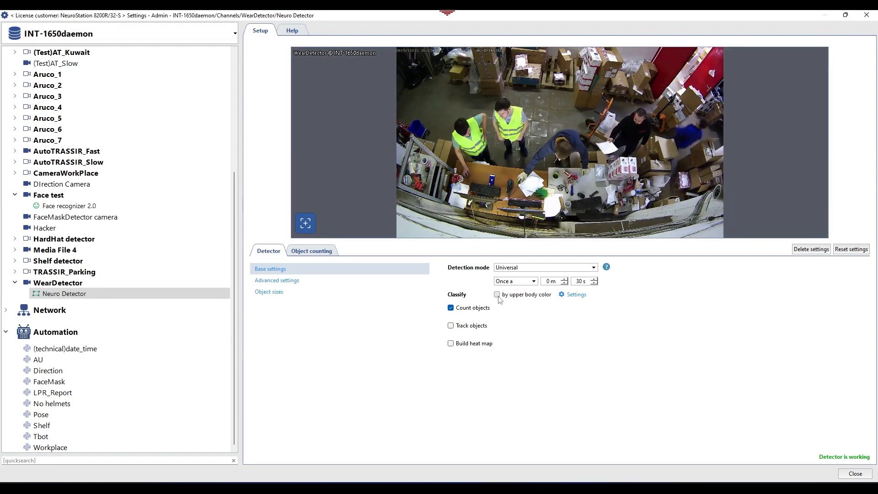
pyautogui.click(576, 295)
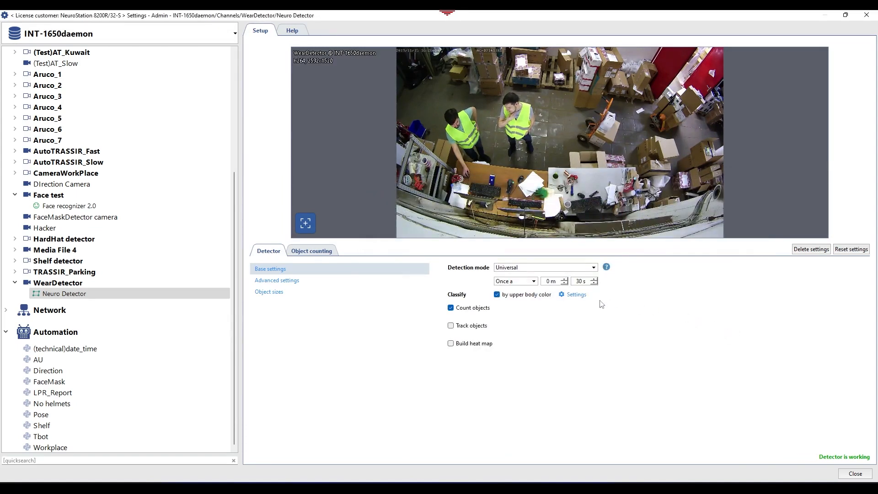
pyautogui.moveTo(501, 285)
pyautogui.write('1')
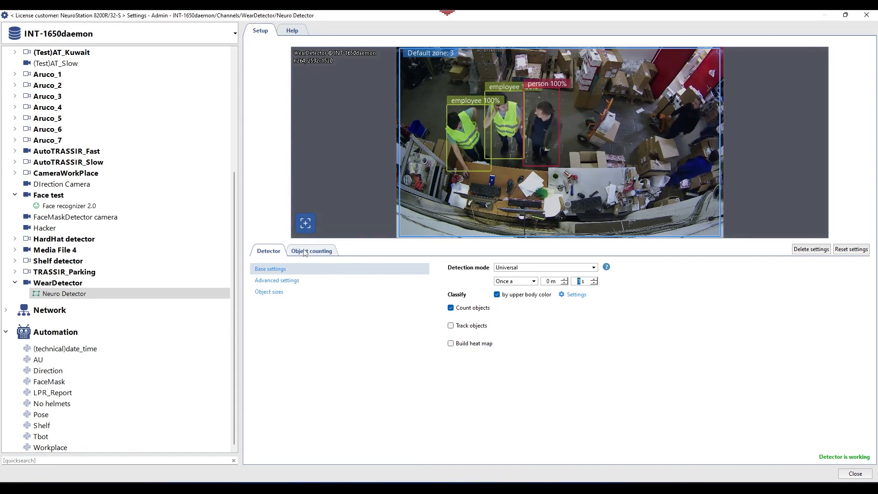
# Reshape the Default counting zone to outline only the counter area around the workers
pyautogui.click(311, 250)
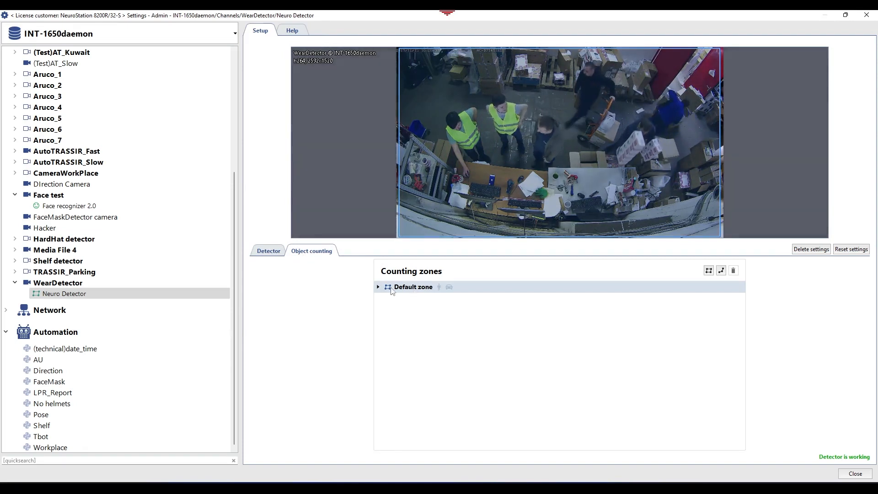
pyautogui.click(378, 287)
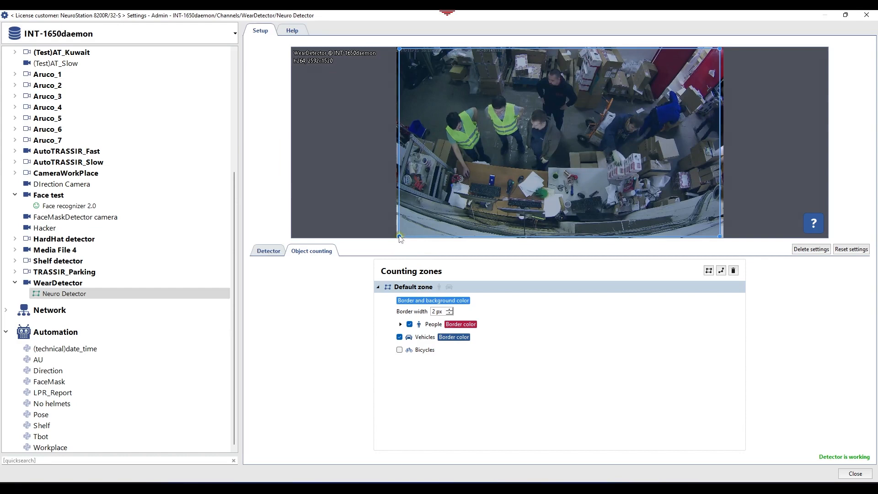
pyautogui.moveTo(399, 236); pyautogui.dragTo(427, 203)
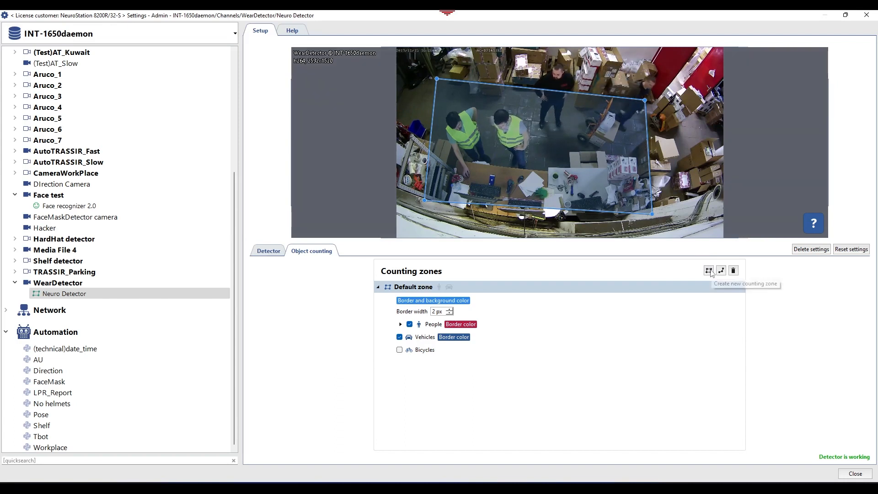
# Add Zone 1 over the right shelving and stop the default zone counting vehicles
pyautogui.click(377, 286)
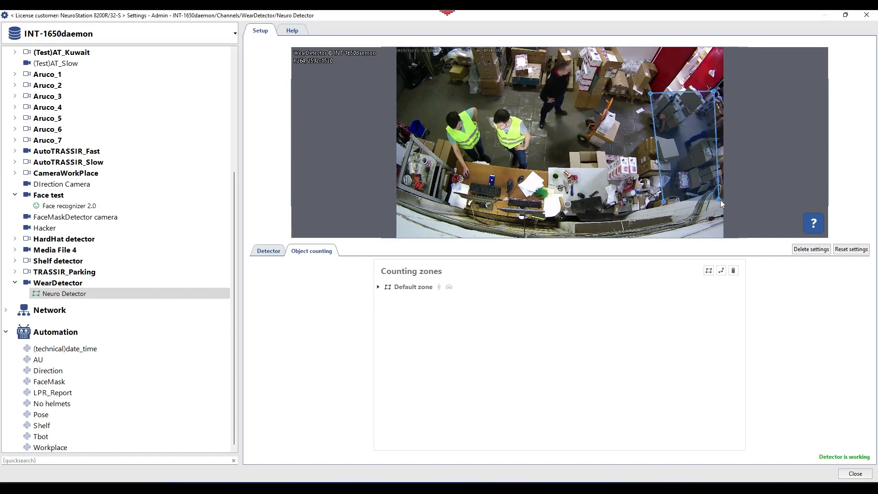
pyautogui.click(708, 271)
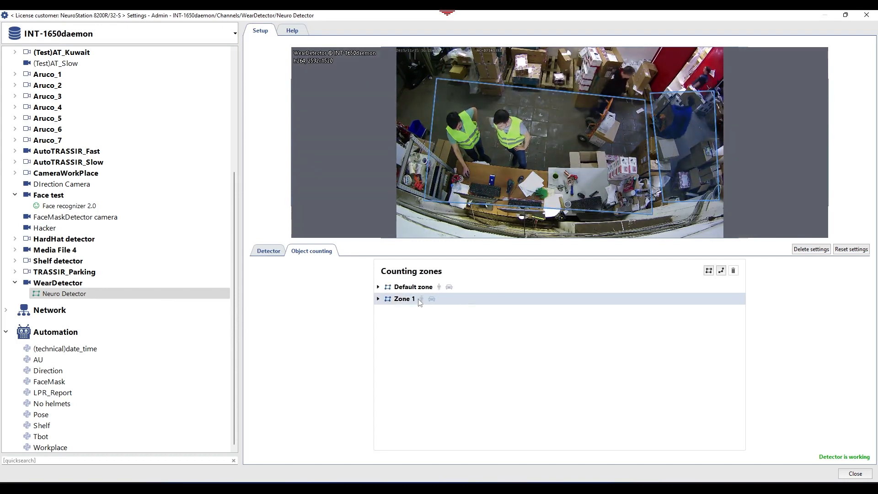
pyautogui.click(413, 286)
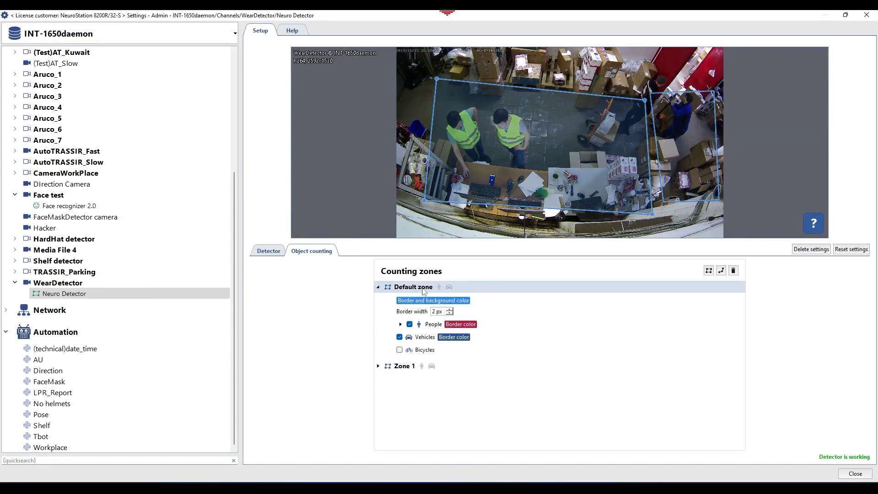
pyautogui.click(432, 299)
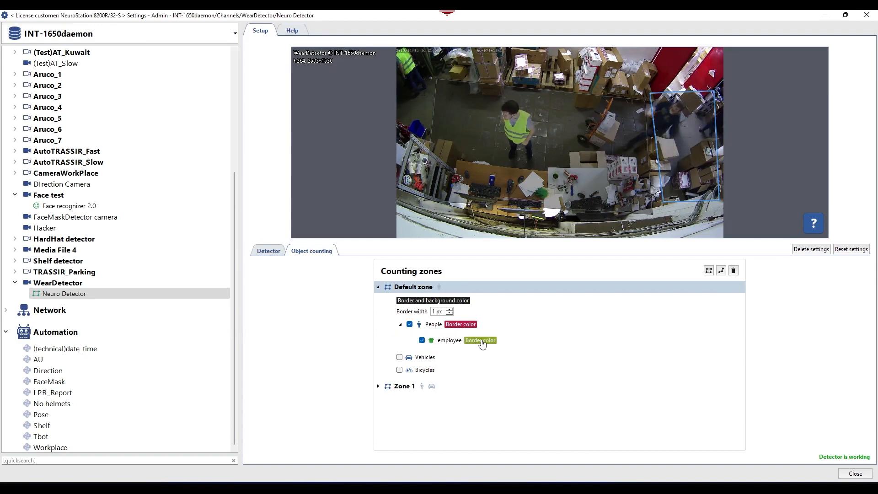
pyautogui.moveTo(483, 345)
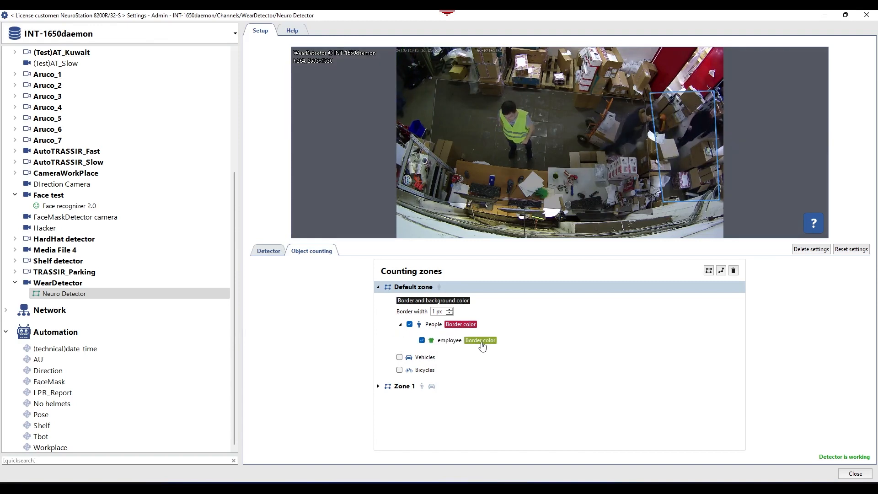
pyautogui.click(480, 341)
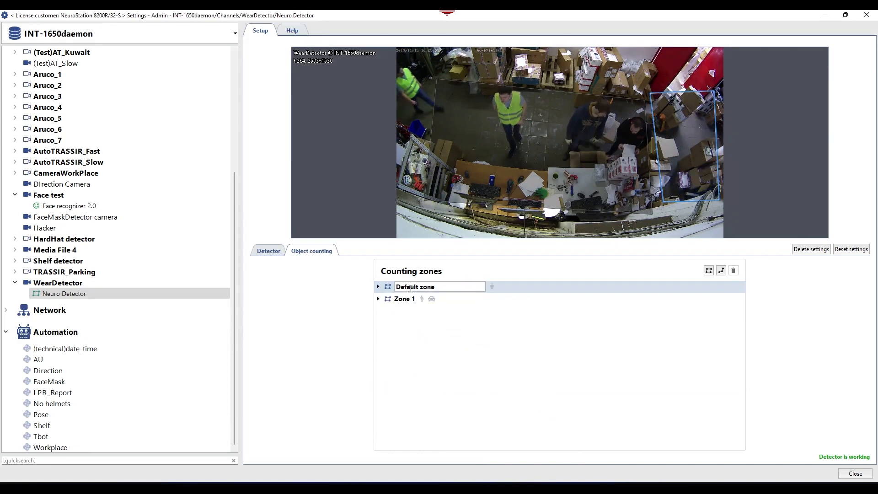
# Rename the Default zone to 'uniform zone' and Zone 1 to 'hall'
pyautogui.doubleClick(414, 286)
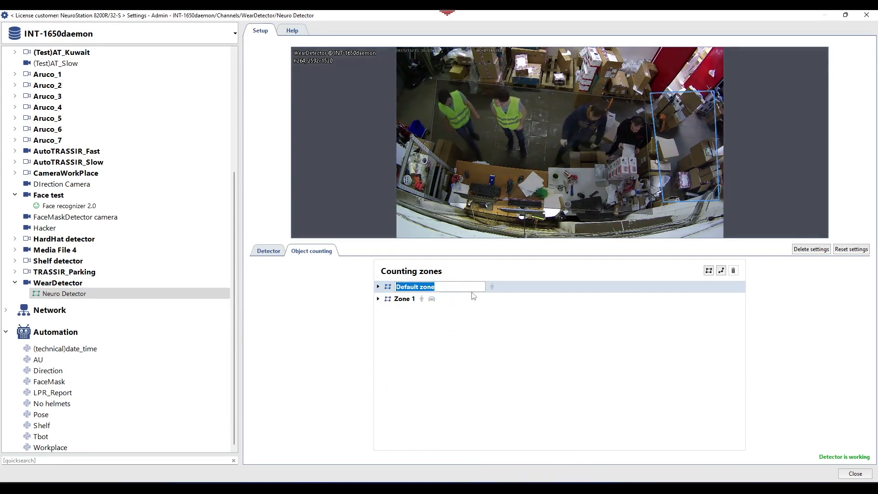
pyautogui.write('uniform')
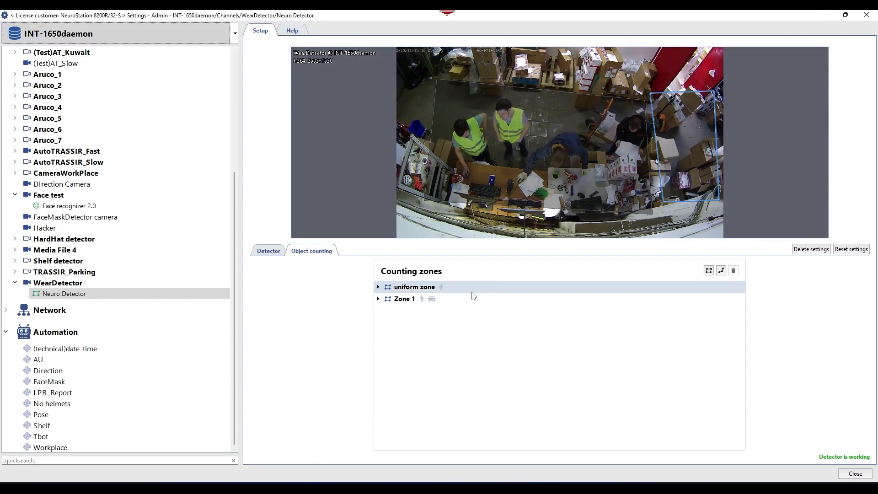
pyautogui.click(377, 286)
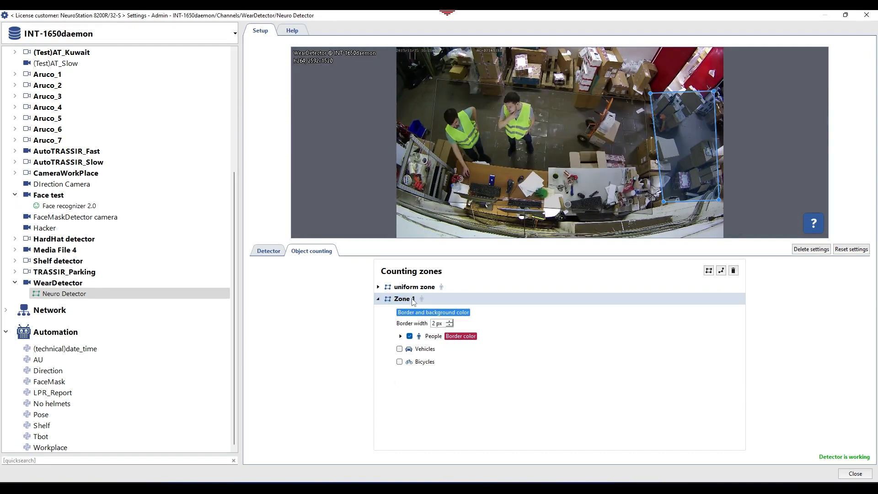
pyautogui.doubleClick(403, 298)
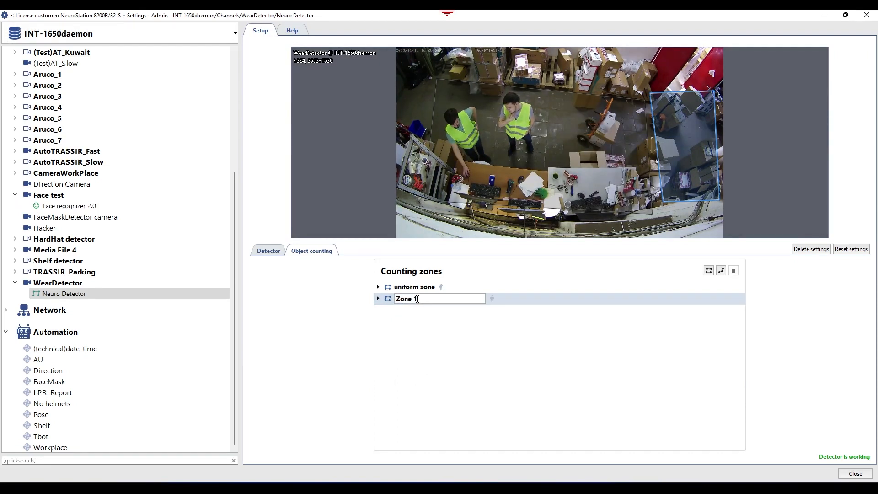
pyautogui.write('hall')
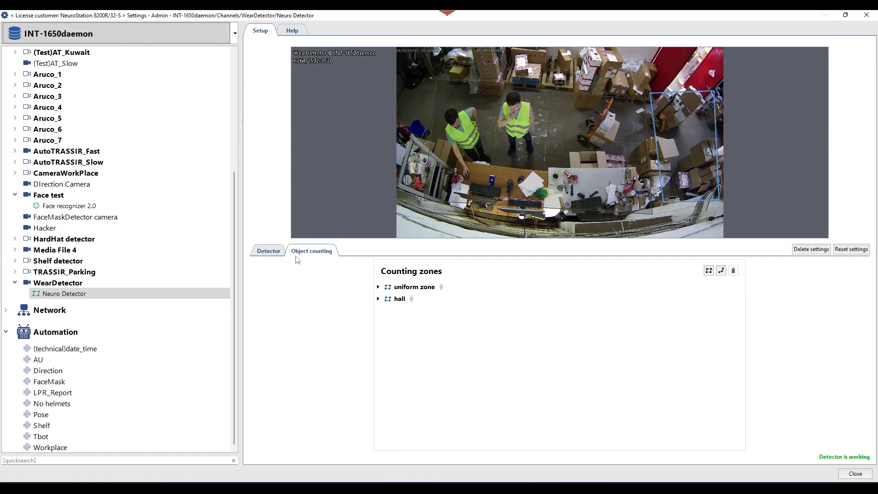
pyautogui.click(378, 298)
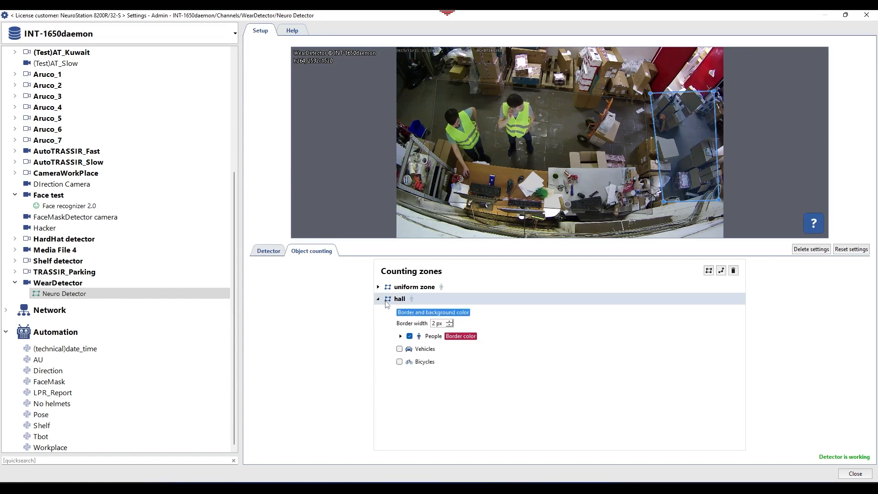
# Return to the detector settings and bring up the server's Automation settings
pyautogui.click(268, 251)
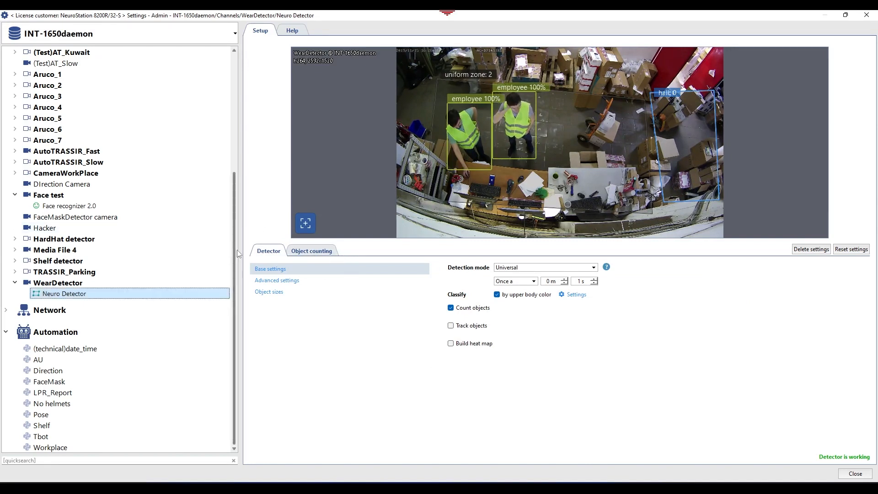
pyautogui.click(55, 331)
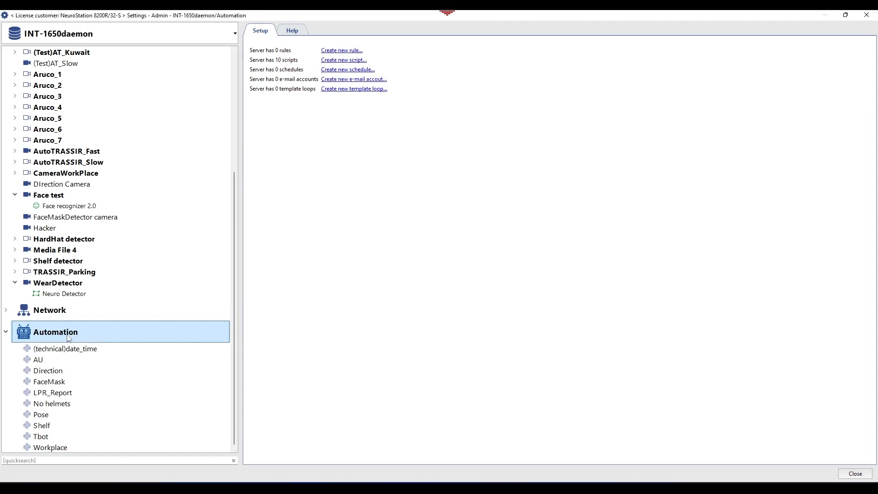
# Create a script from the WearDetector v1.2 file and name it 'Wear'
pyautogui.click(343, 61)
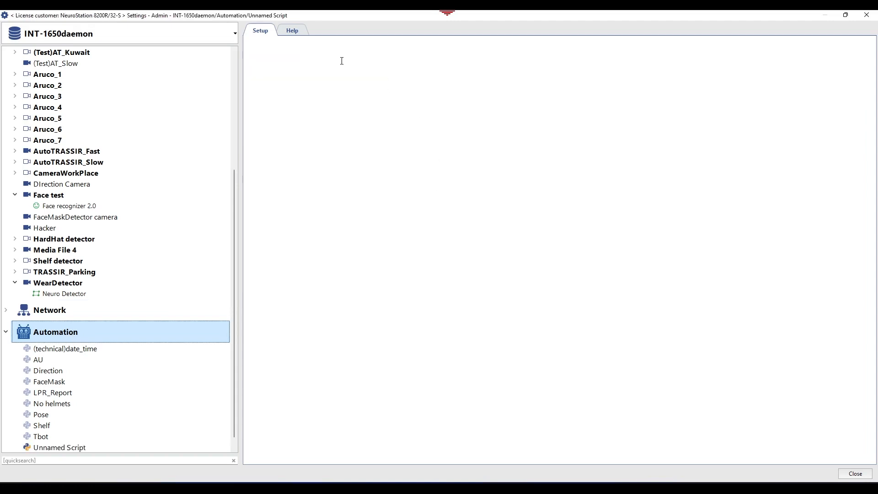
pyautogui.click(768, 454)
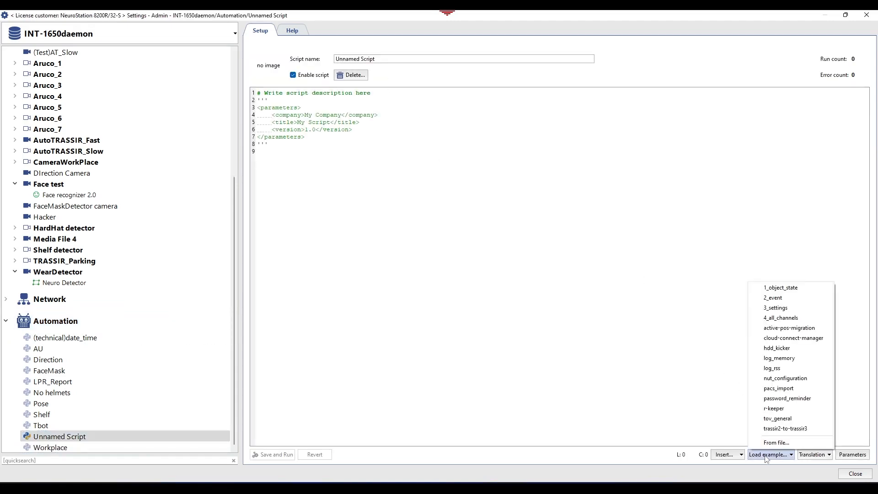
pyautogui.click(776, 443)
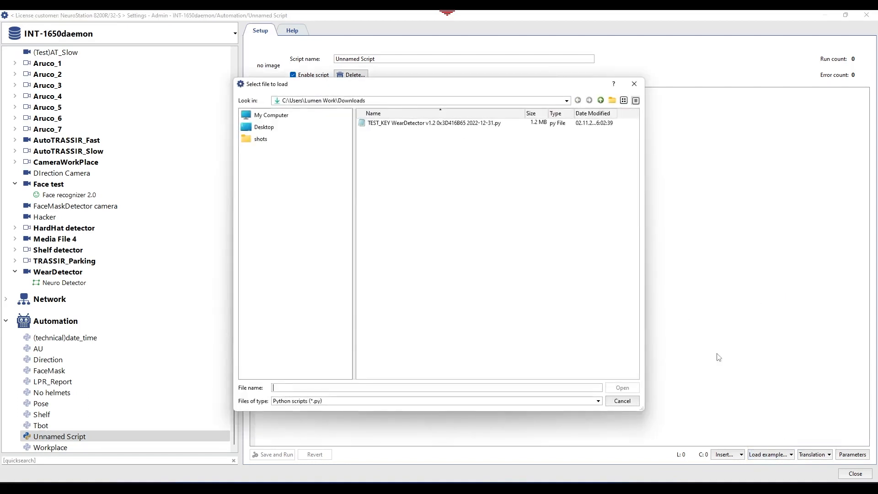
pyautogui.click(432, 122)
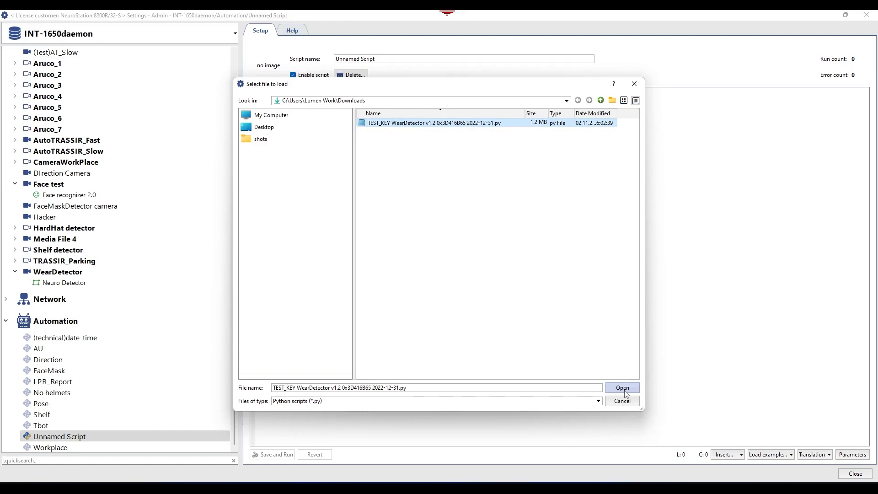
pyautogui.click(622, 388)
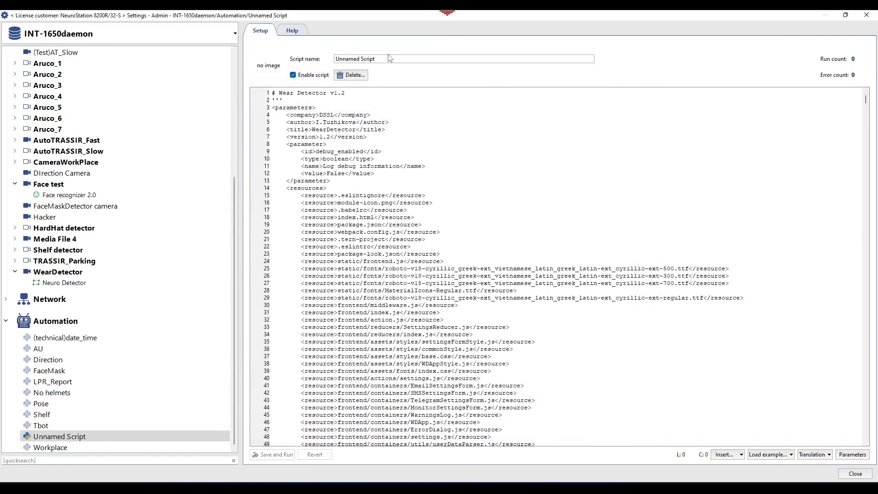
pyautogui.write('Wear')
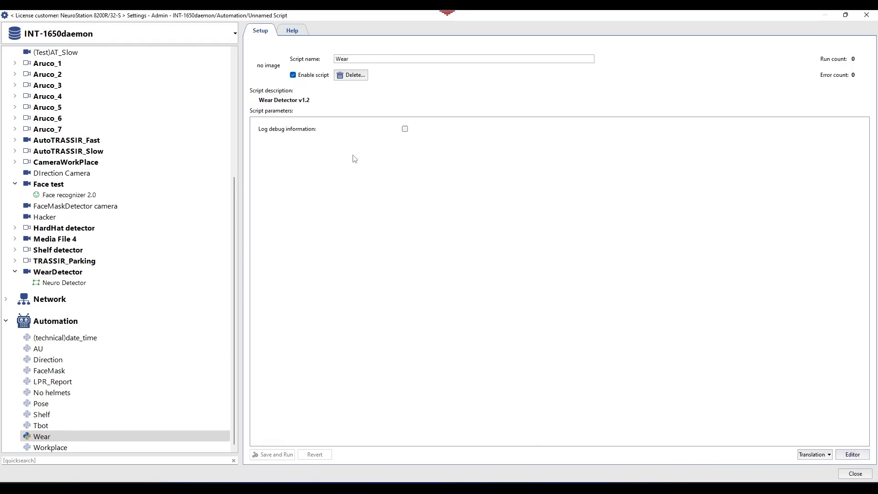
pyautogui.moveTo(398, 148)
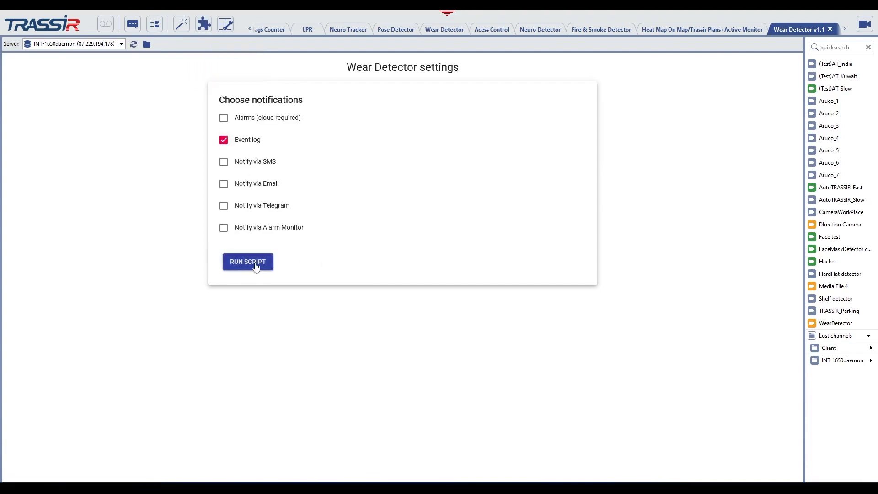
# Start the Wear Detector script running
pyautogui.click(248, 261)
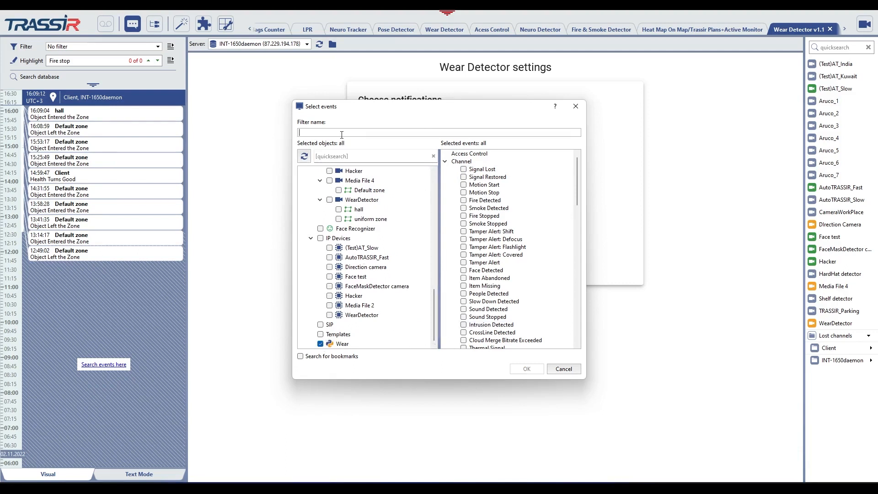
# Save a new event filter named 'Wear detector' covering the Wear script's events
pyautogui.write('Wear detector')
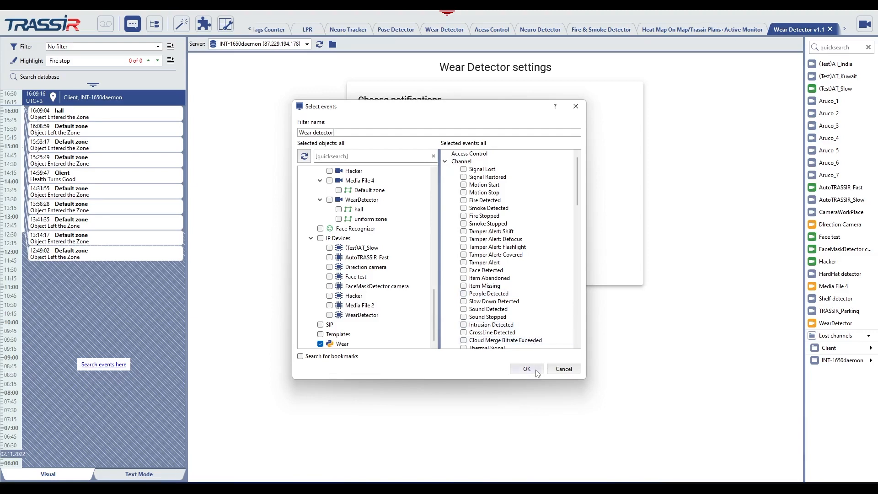
pyautogui.click(526, 369)
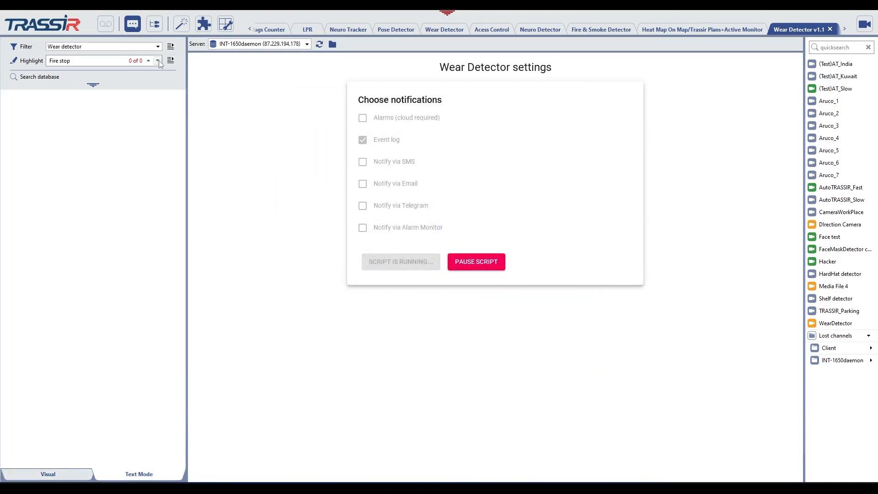
pyautogui.click(158, 61)
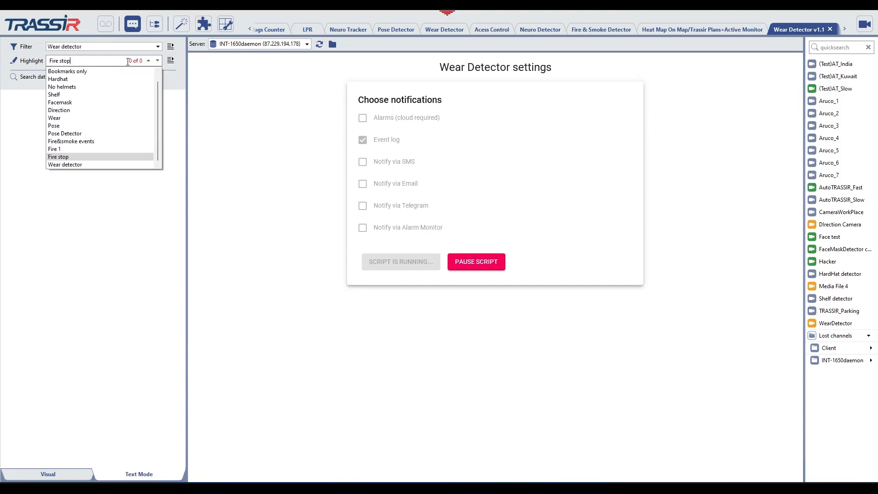